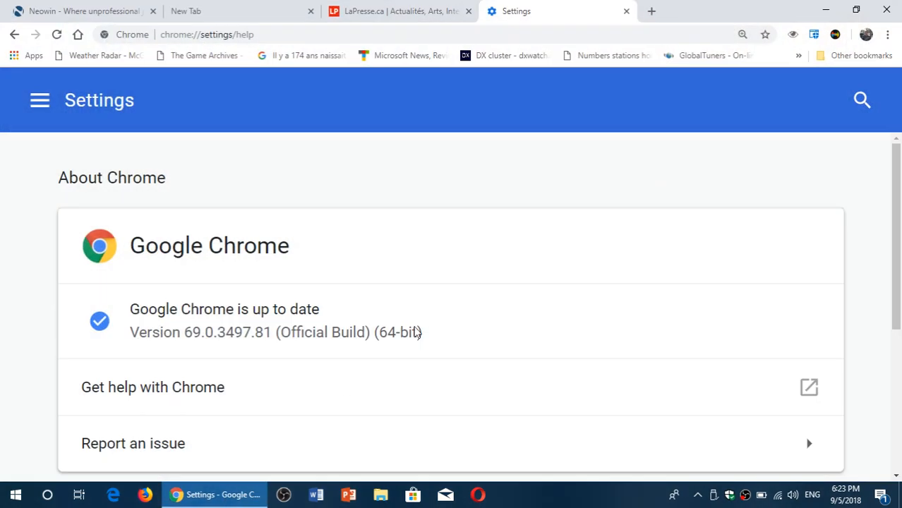
mouse_move(587, 266)
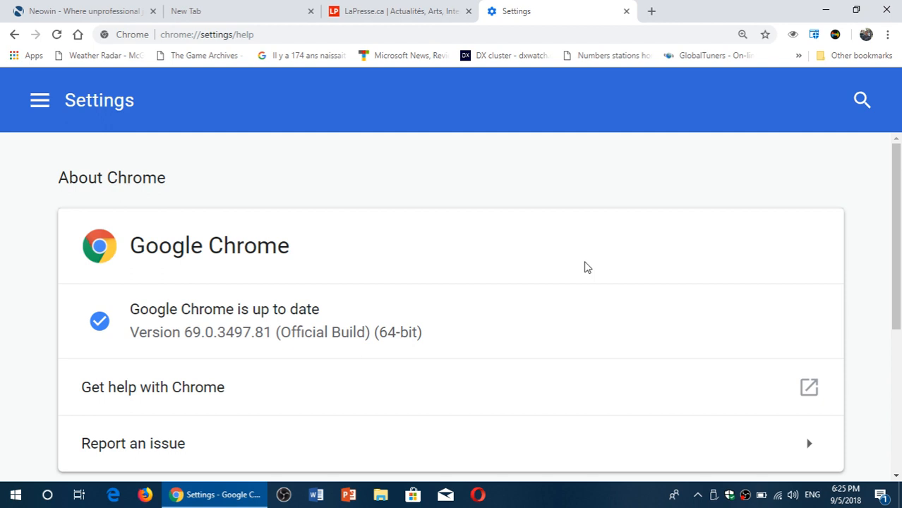
Switch from the About page via the New Tab to the Neowin tab showing neowin.net.
left_click(398, 12)
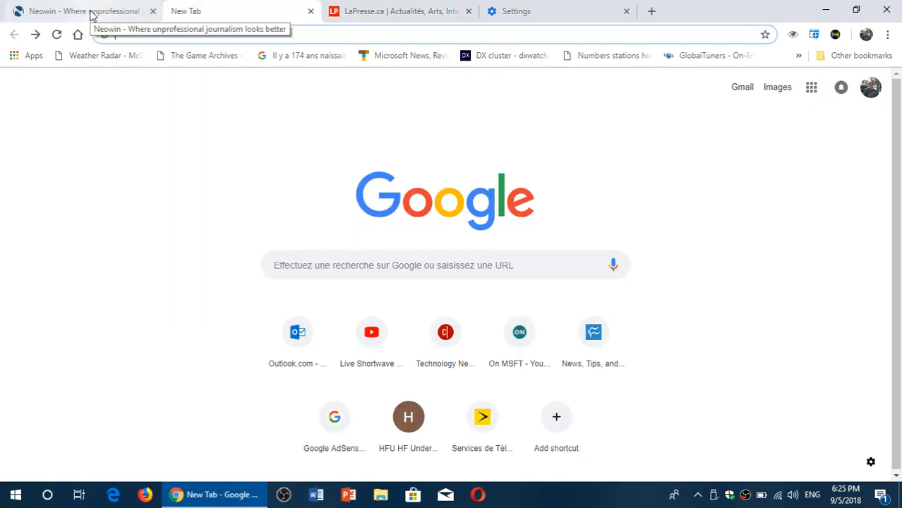
left_click(80, 11)
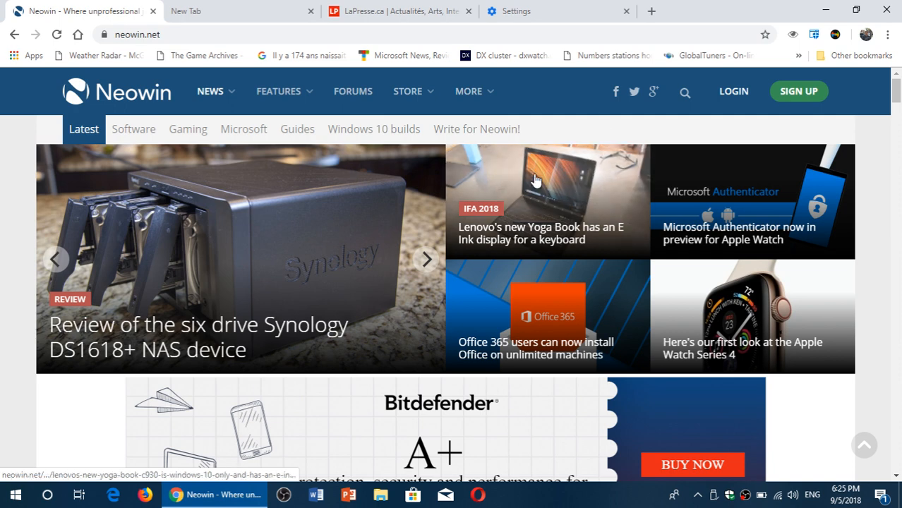
mouse_move(379, 376)
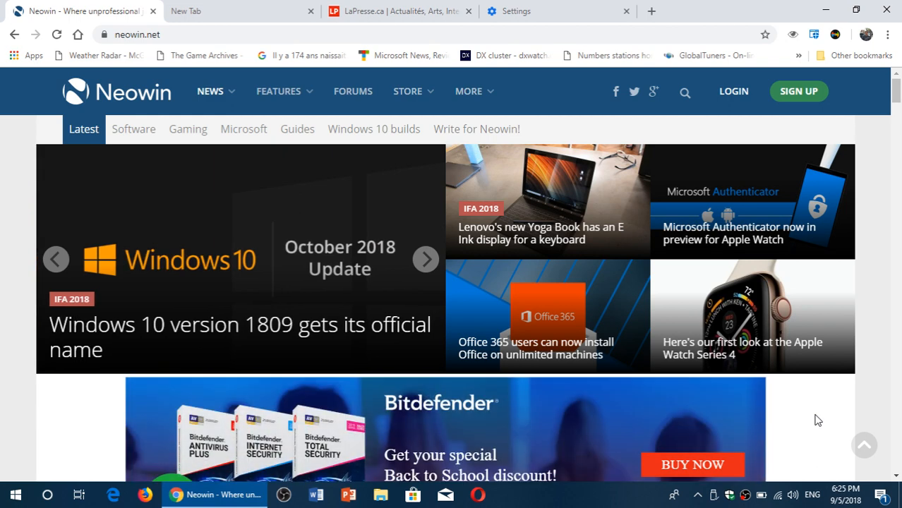
left_click(426, 260)
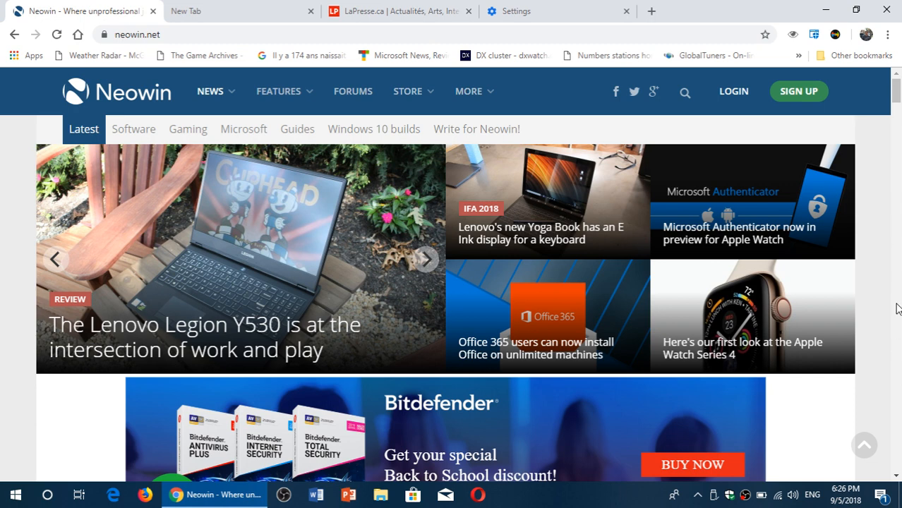
Return through the menu's Help entry to About Google Chrome, confirming version 69 is up to date.
left_click(889, 34)
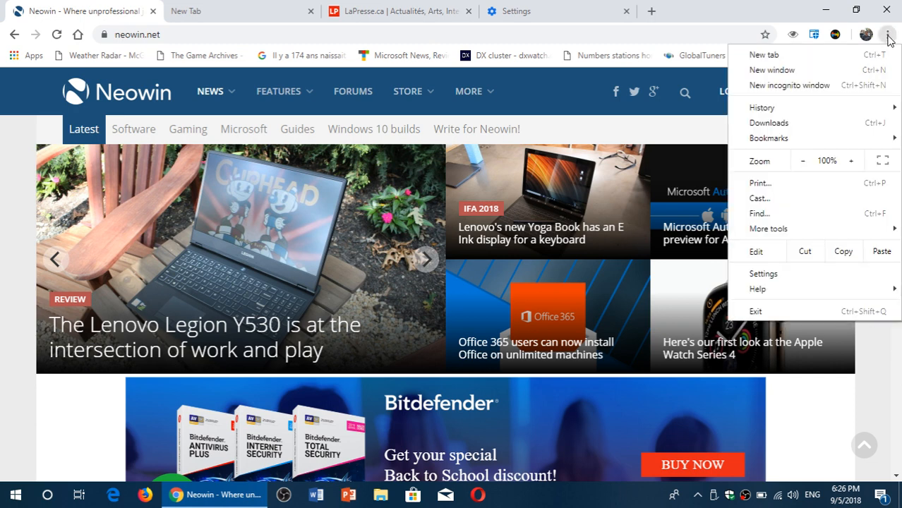
mouse_move(756, 288)
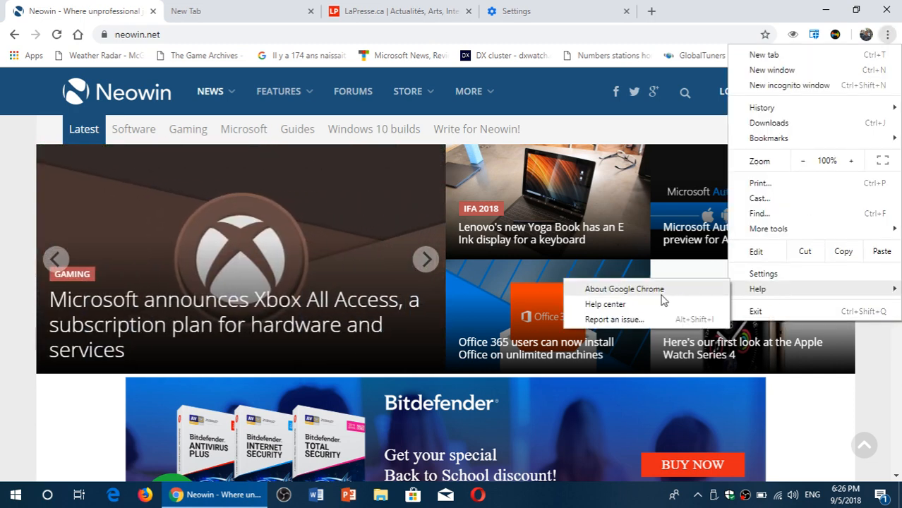
left_click(625, 288)
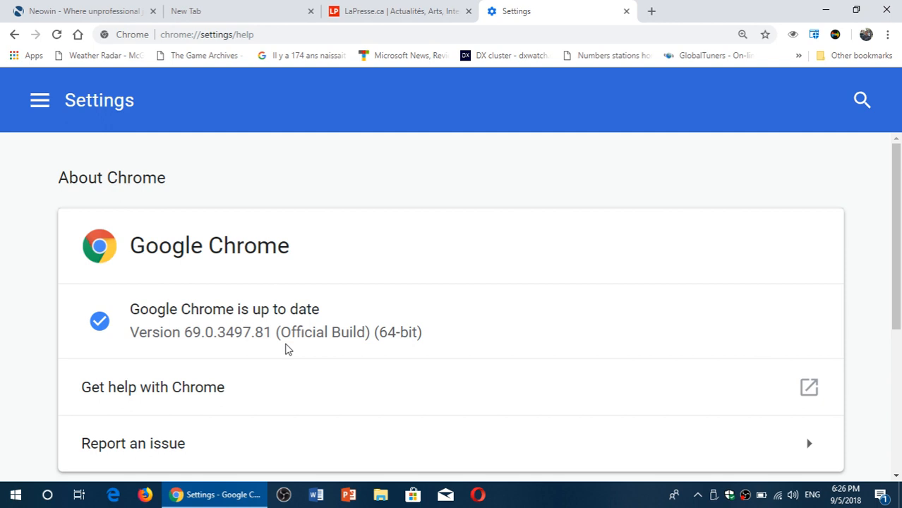
mouse_move(889, 8)
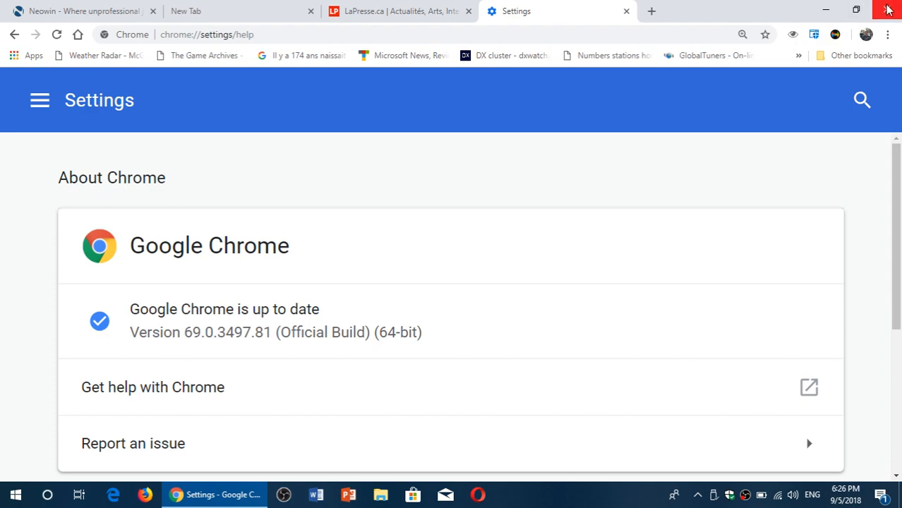